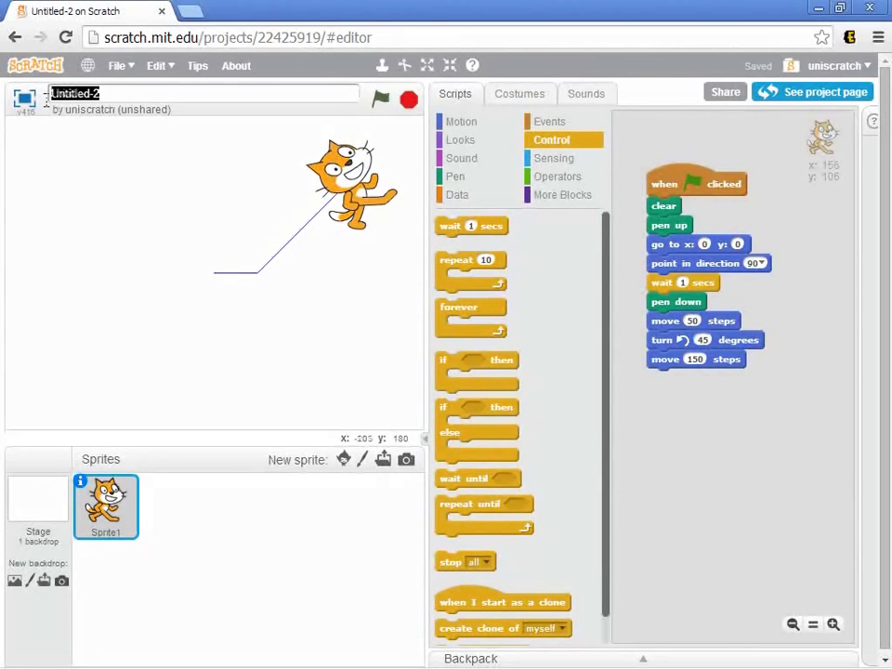
mouse_move(119, 270)
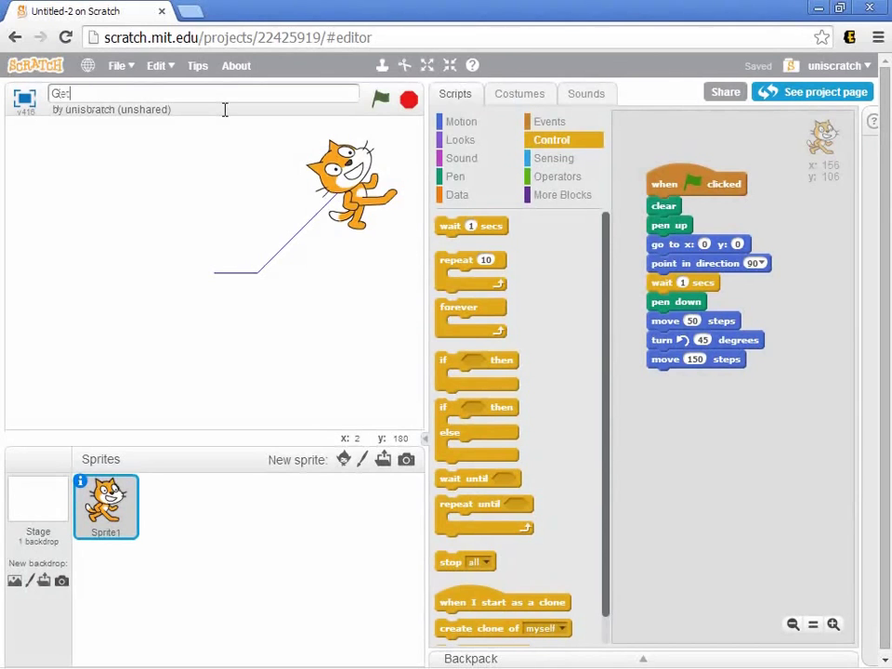
Set the project title to 'Getting Started' in place of Untitled-2
text(GettingStarted)
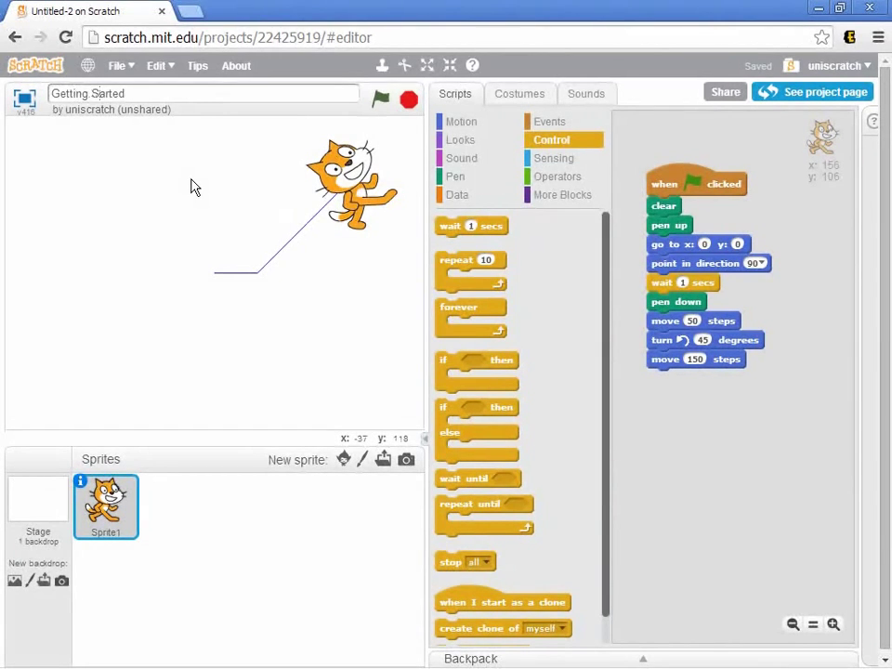
mouse_move(191, 181)
text(t)
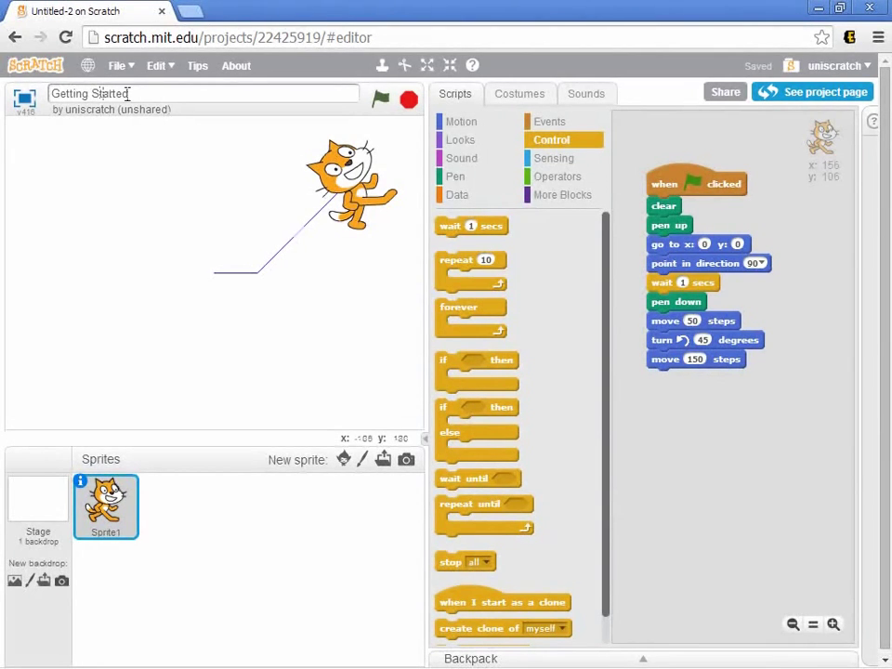
click(118, 65)
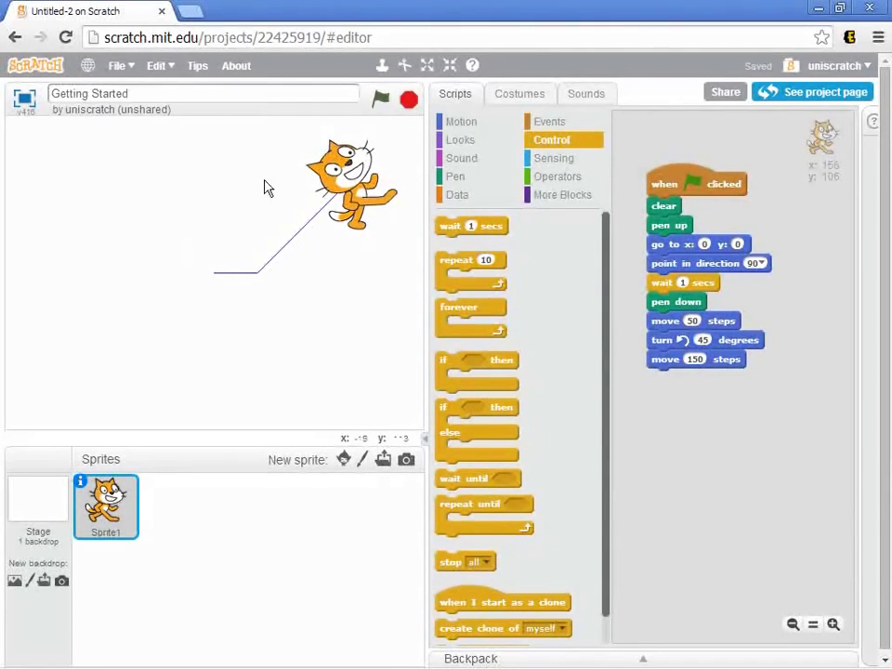
mouse_move(308, 398)
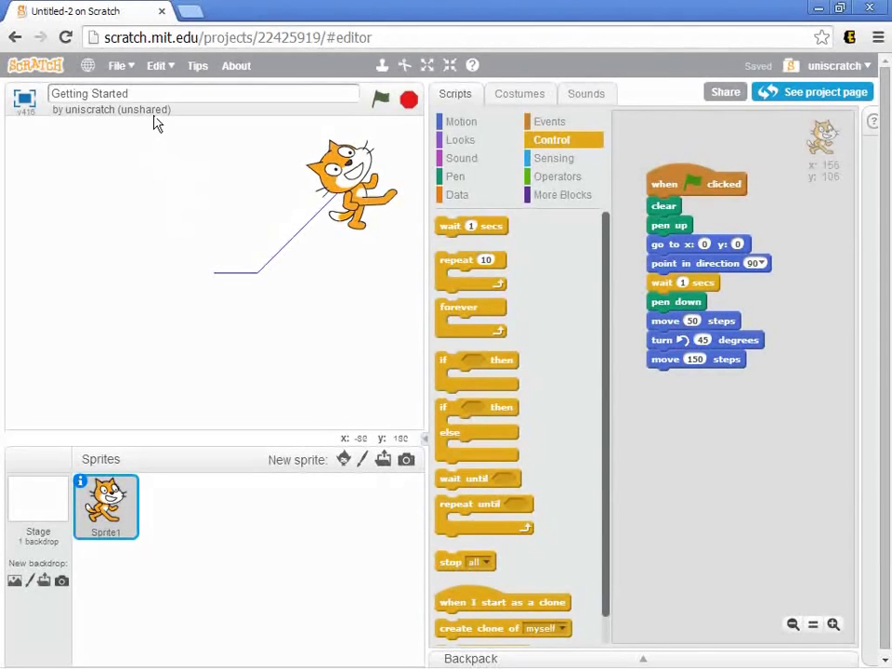
mouse_move(122, 65)
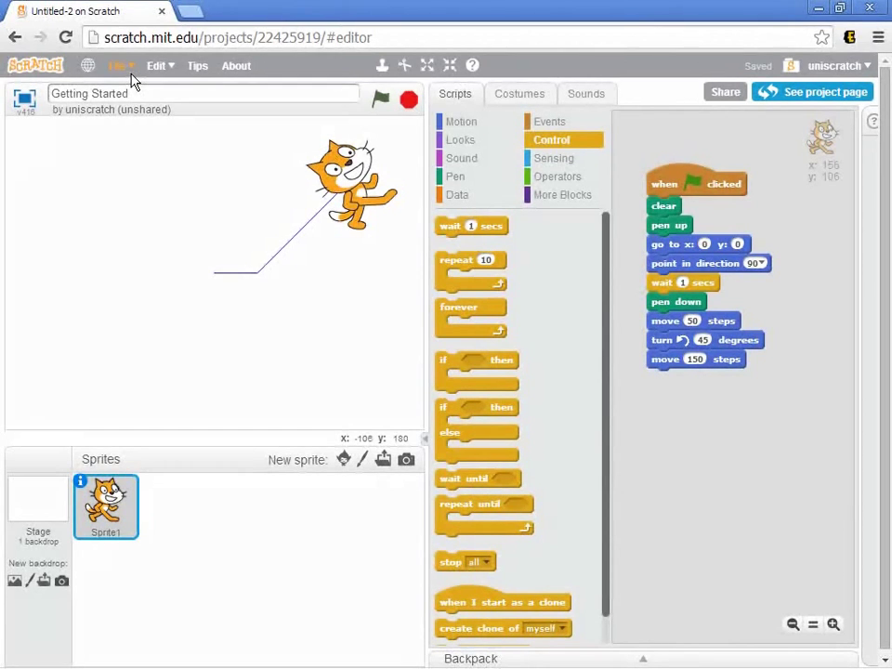
Create a new blank project from the File menu
click(117, 65)
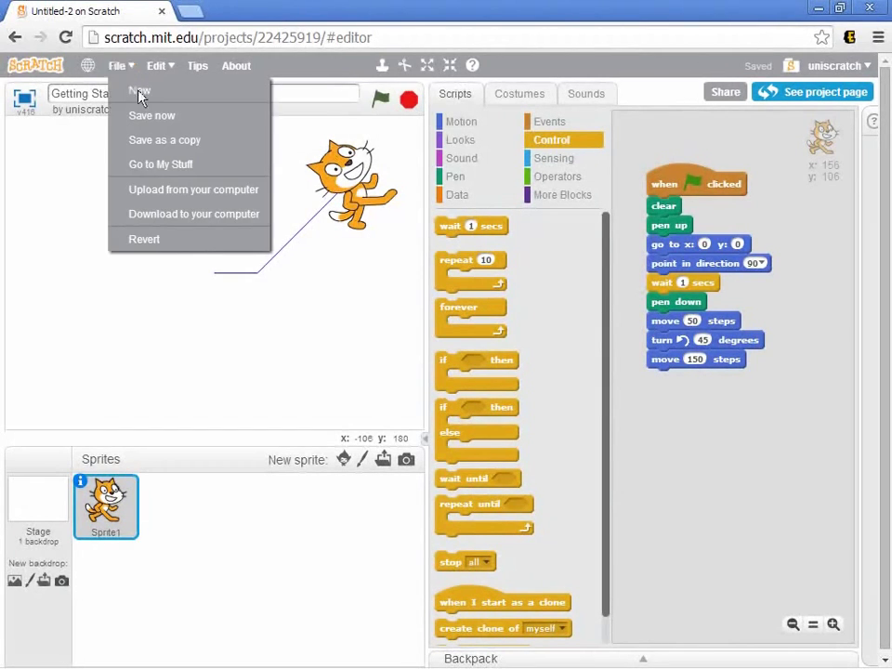
click(138, 91)
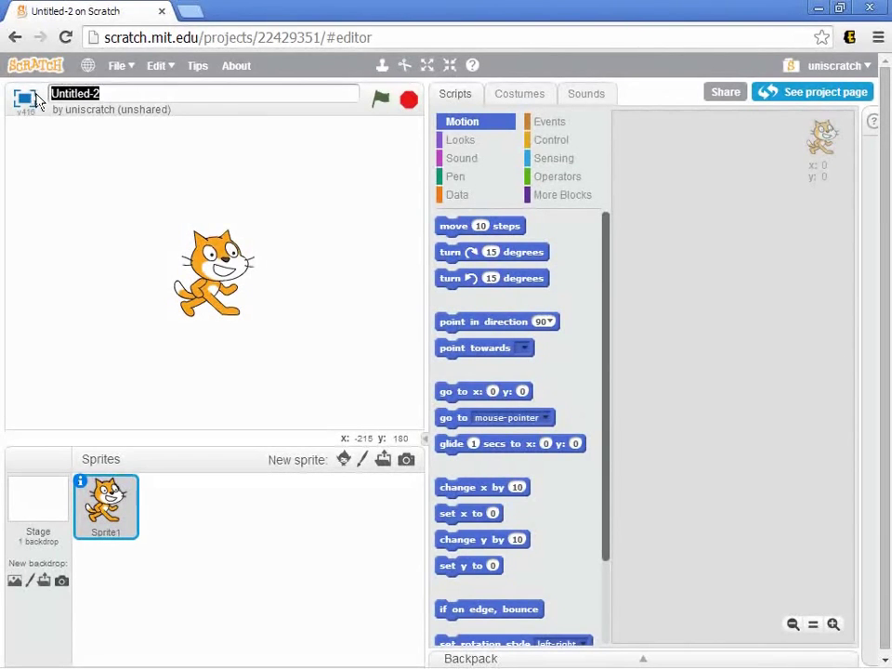
Title the blank project 'Task #1' and bring up the File menu to save it
text(Task #1)
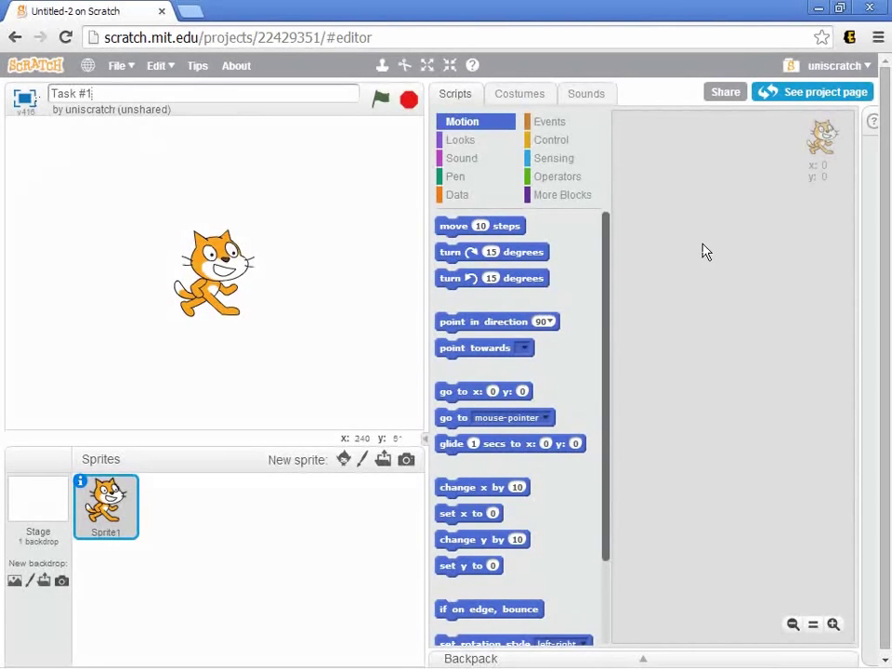
click(117, 65)
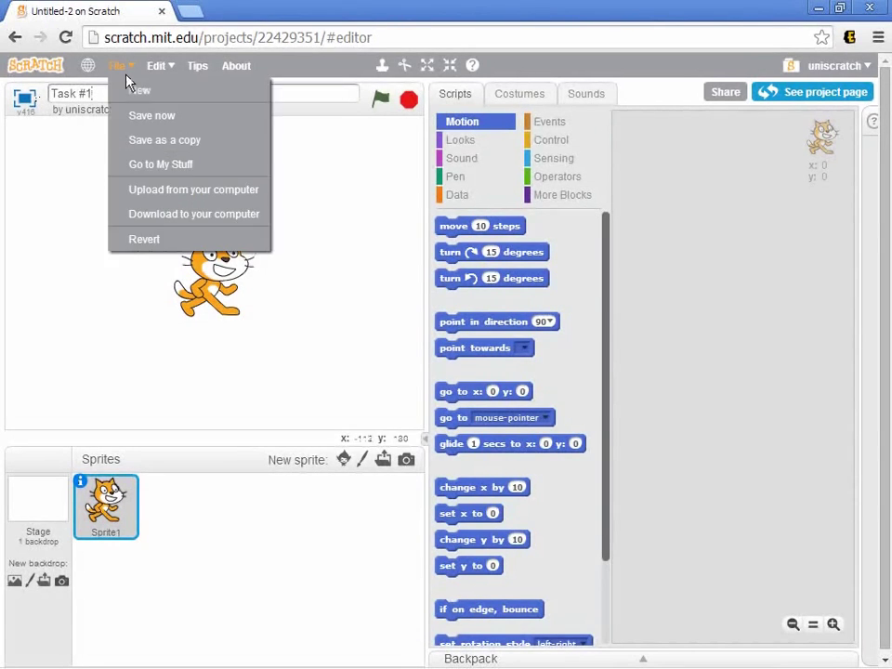
click(155, 128)
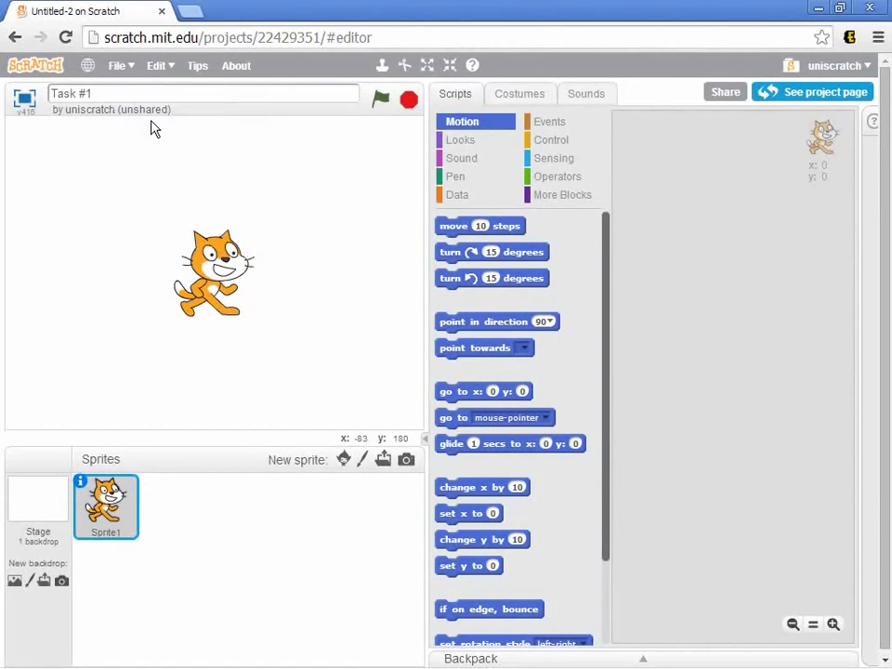
mouse_move(146, 121)
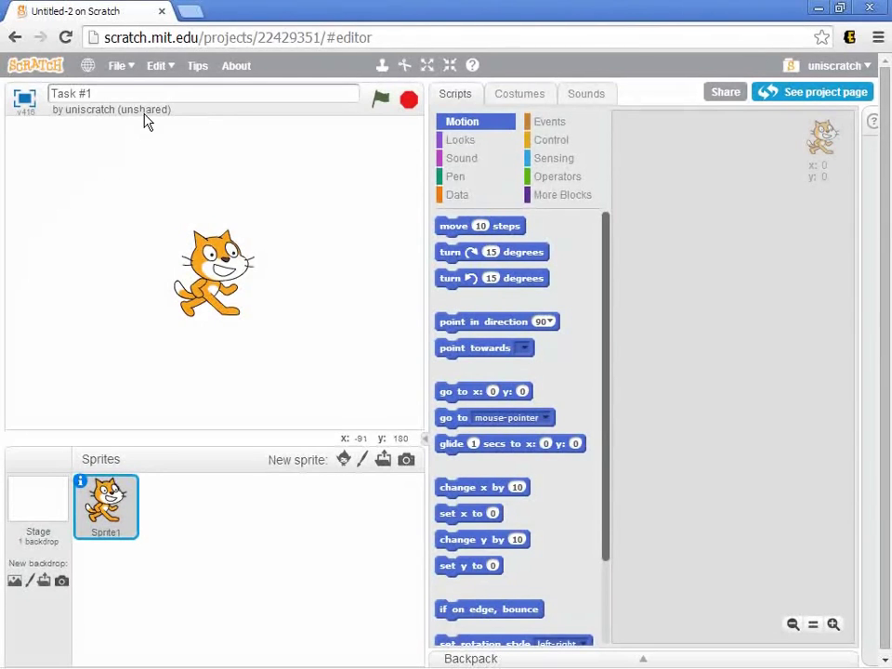
click(117, 65)
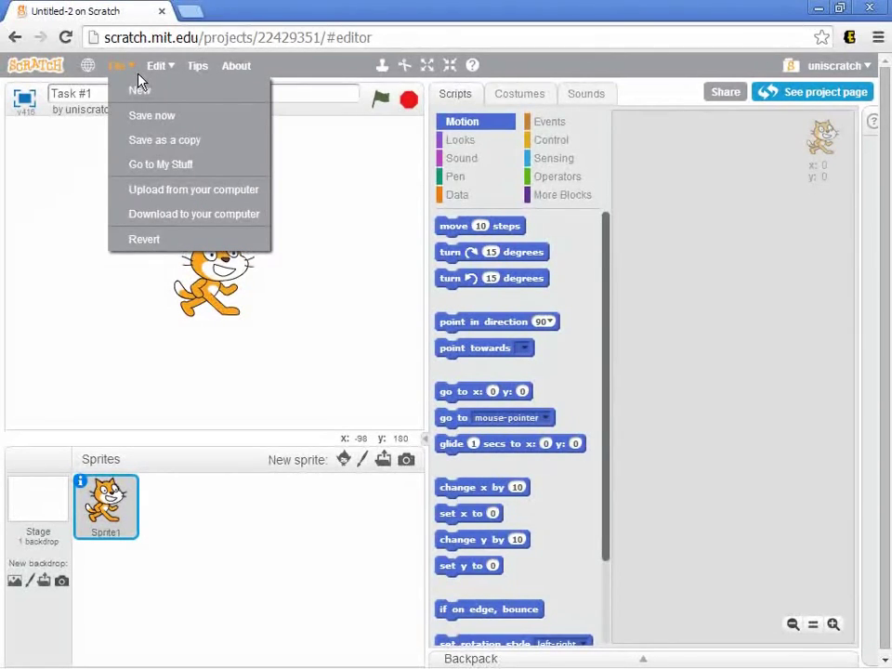
mouse_move(159, 164)
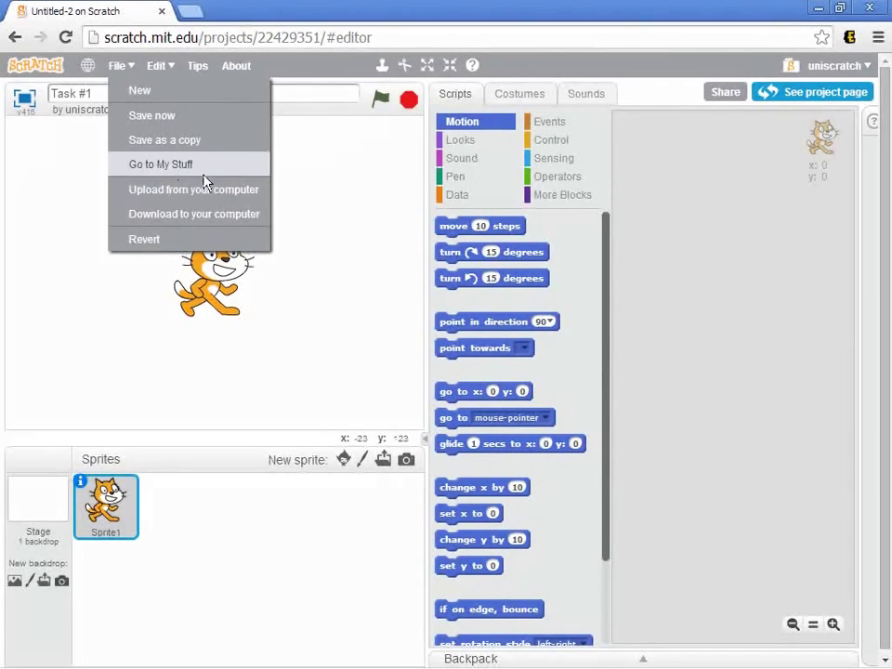
Go to My Stuff and reopen the Getting Started project
click(160, 164)
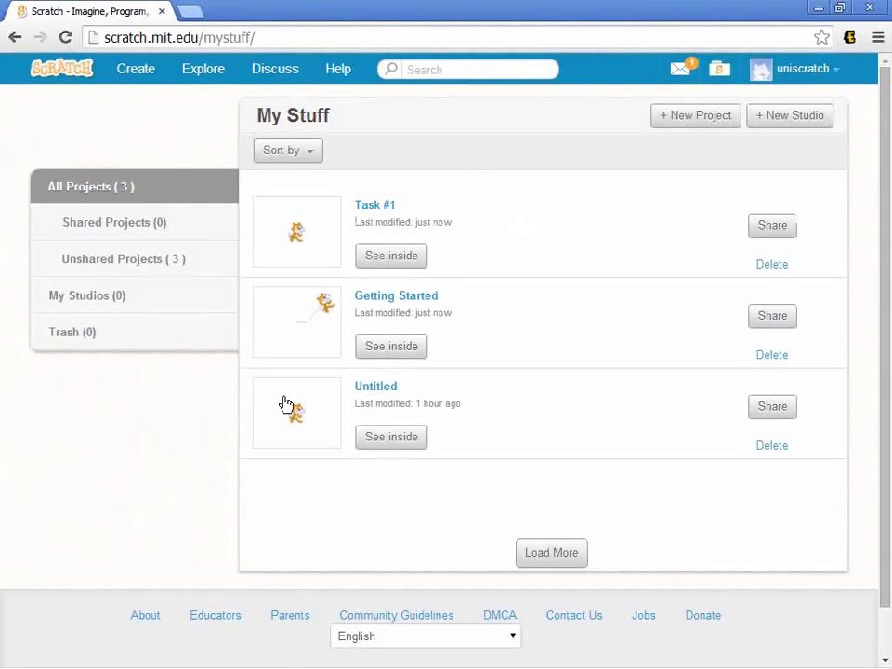
mouse_move(659, 544)
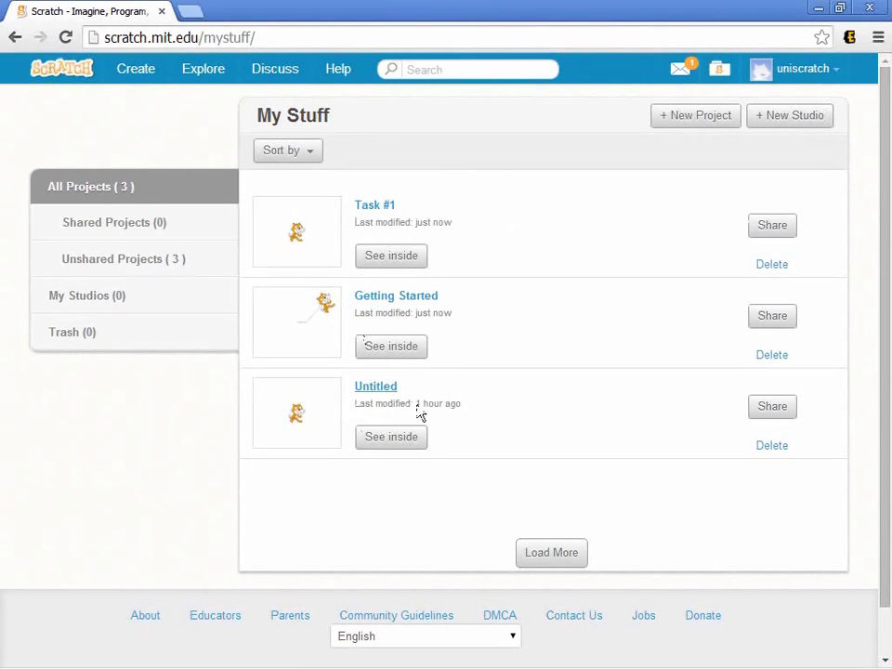
mouse_move(498, 432)
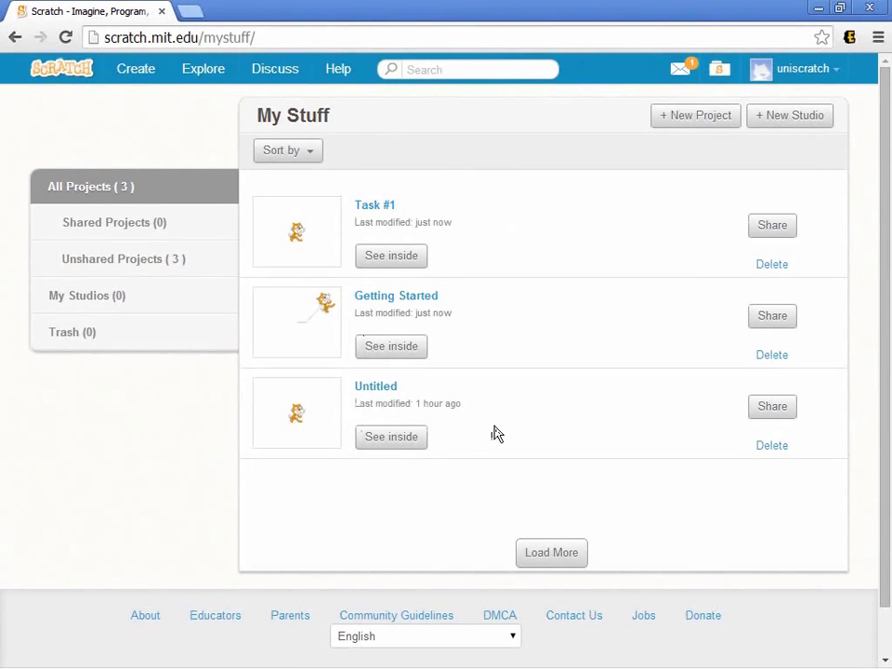
mouse_move(469, 431)
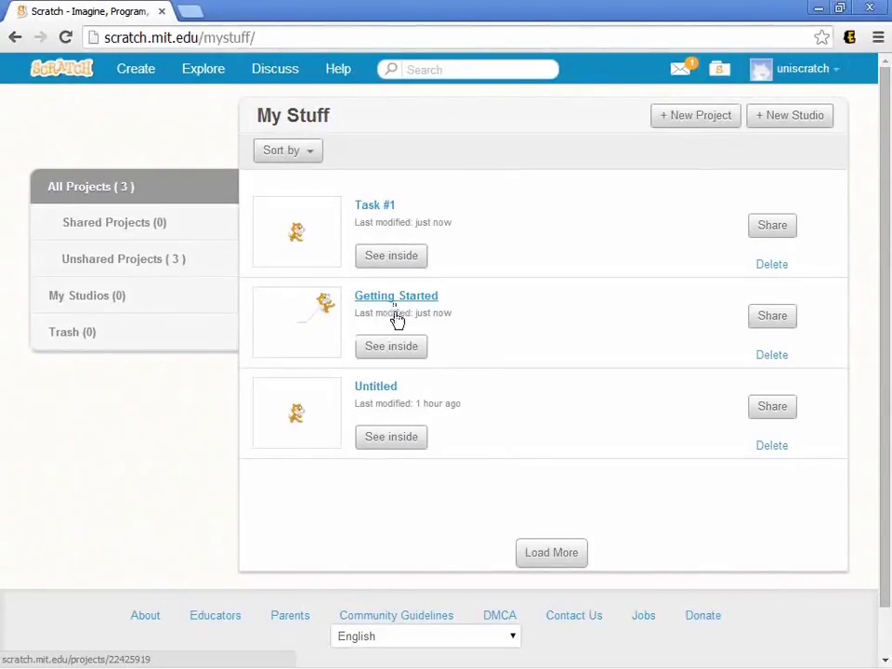
click(391, 345)
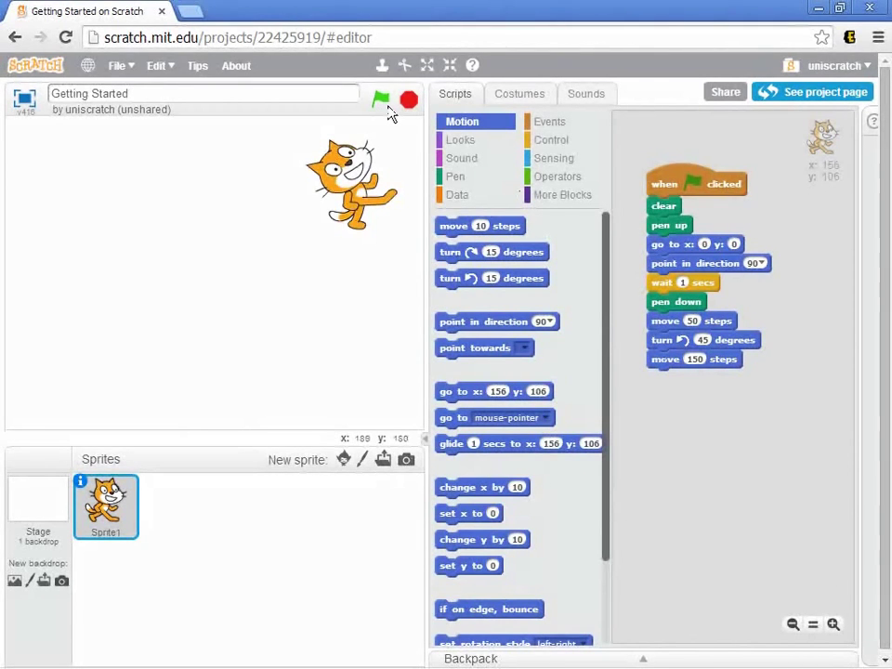
Run the script with the green flag, then return to My Stuff
click(380, 99)
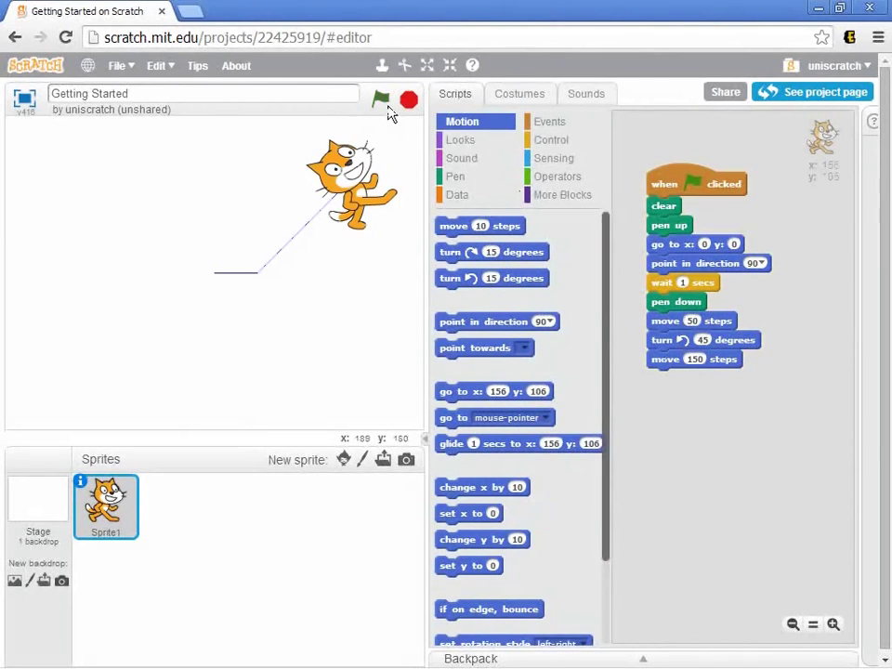
click(118, 65)
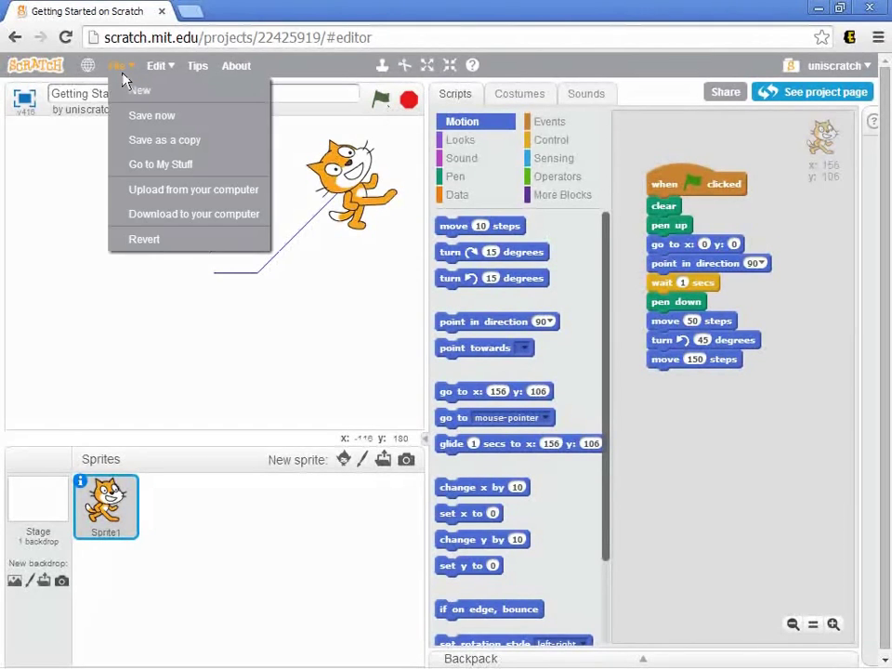
mouse_move(152, 127)
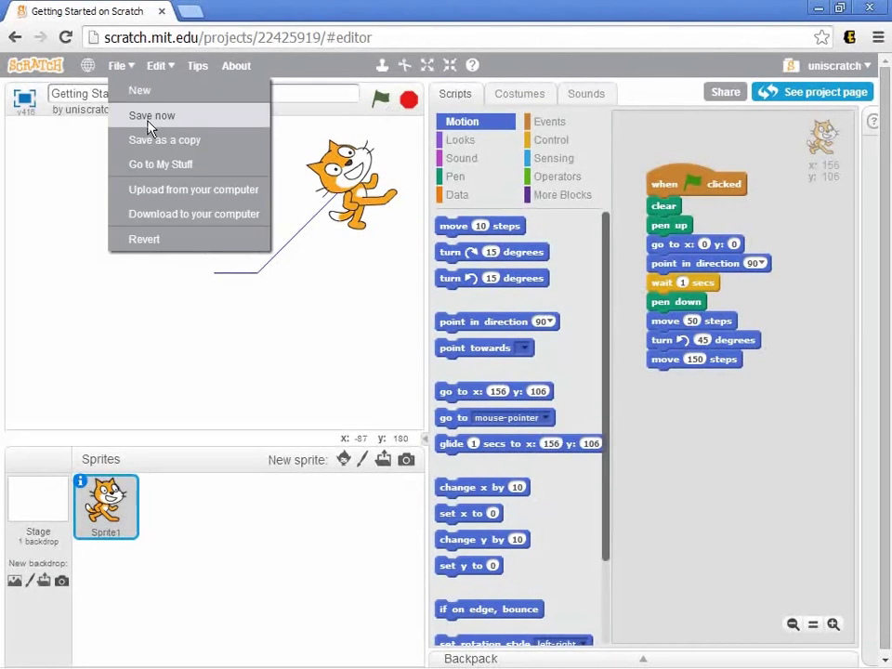
click(160, 163)
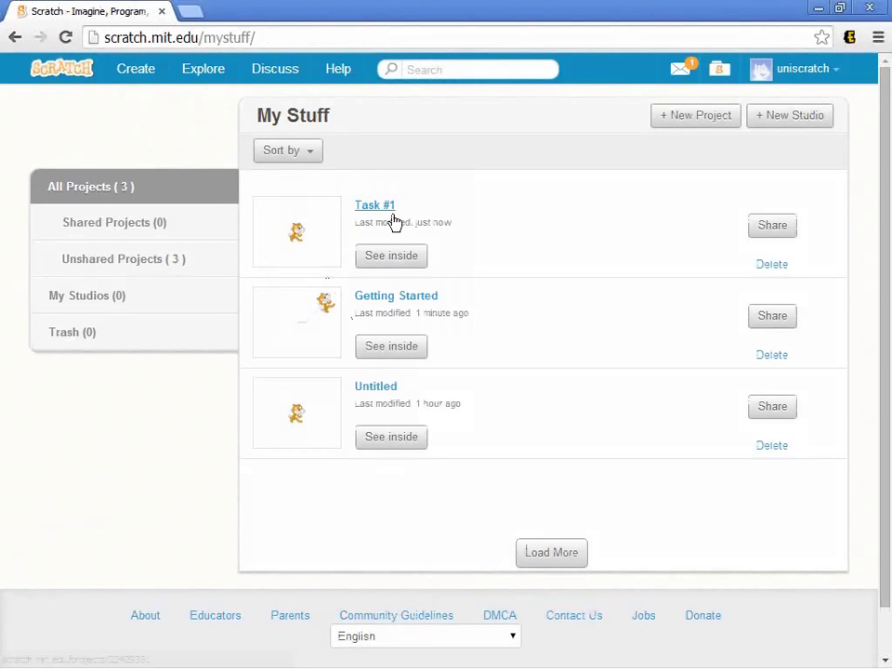
Open Task #1 from My Stuff and see inside it in the editor
click(374, 205)
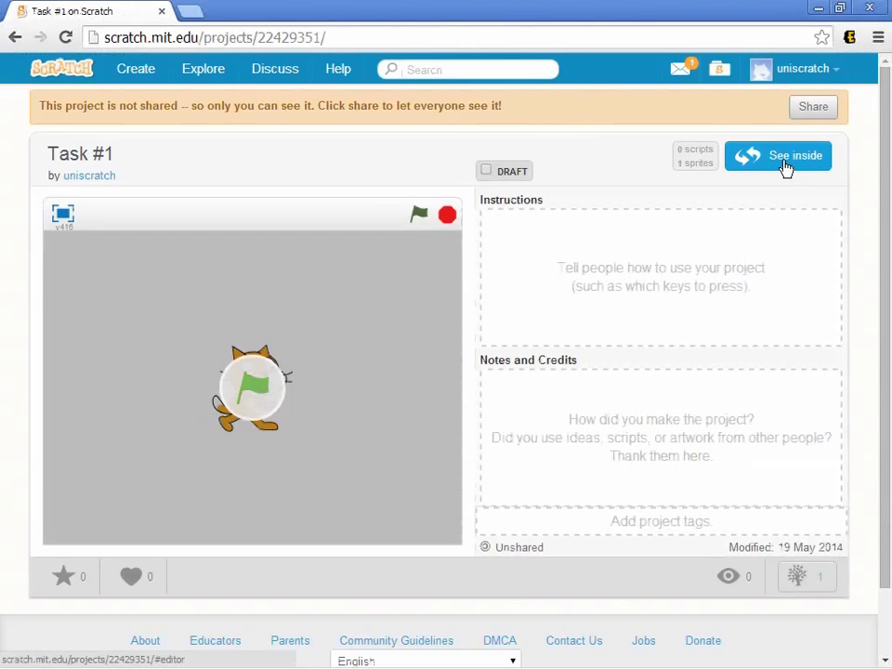
click(778, 155)
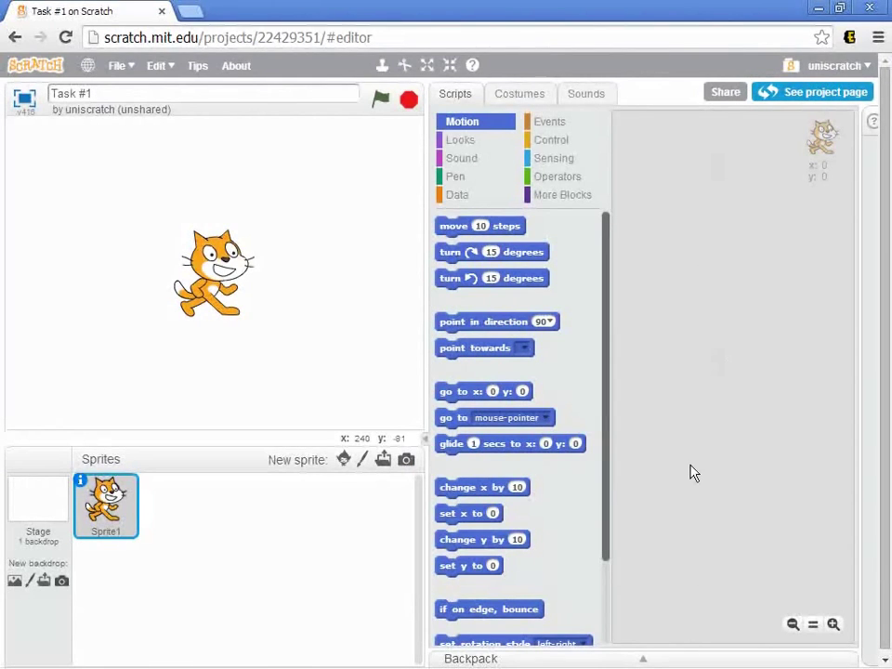
Place a 'when flag clicked' Events block in the Task #1 script area
click(549, 121)
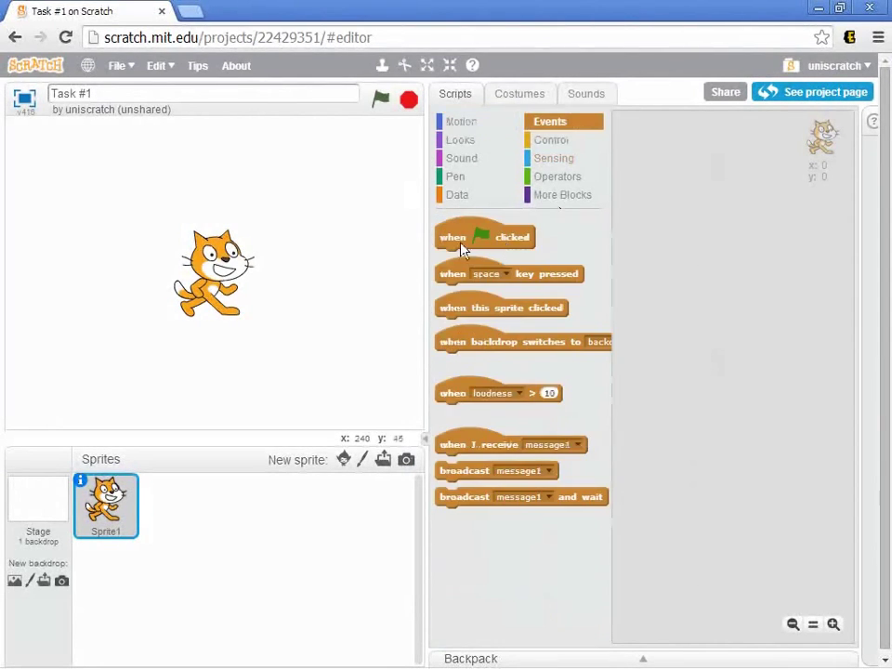
drag(485, 237, 678, 200)
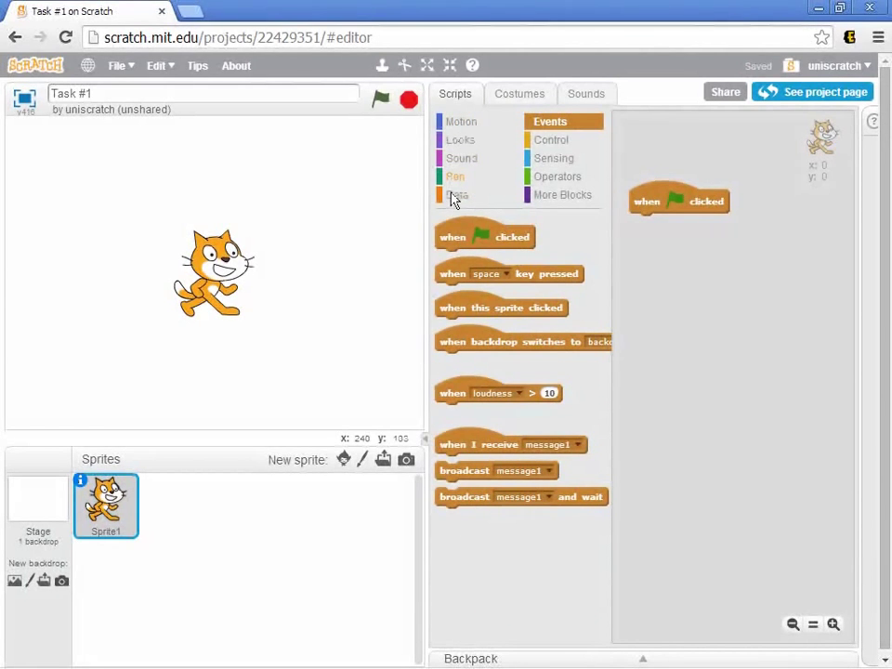